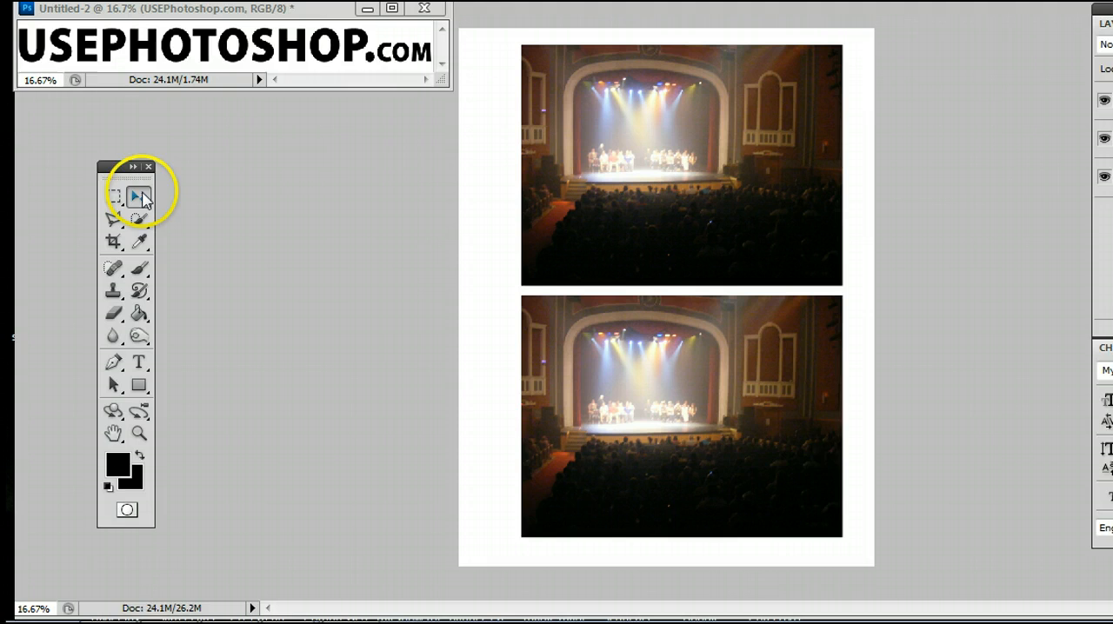
- Show the Tools panel via Window > Tools and switch from the Move Tool to the Rectangle Tool
click(462, 17)
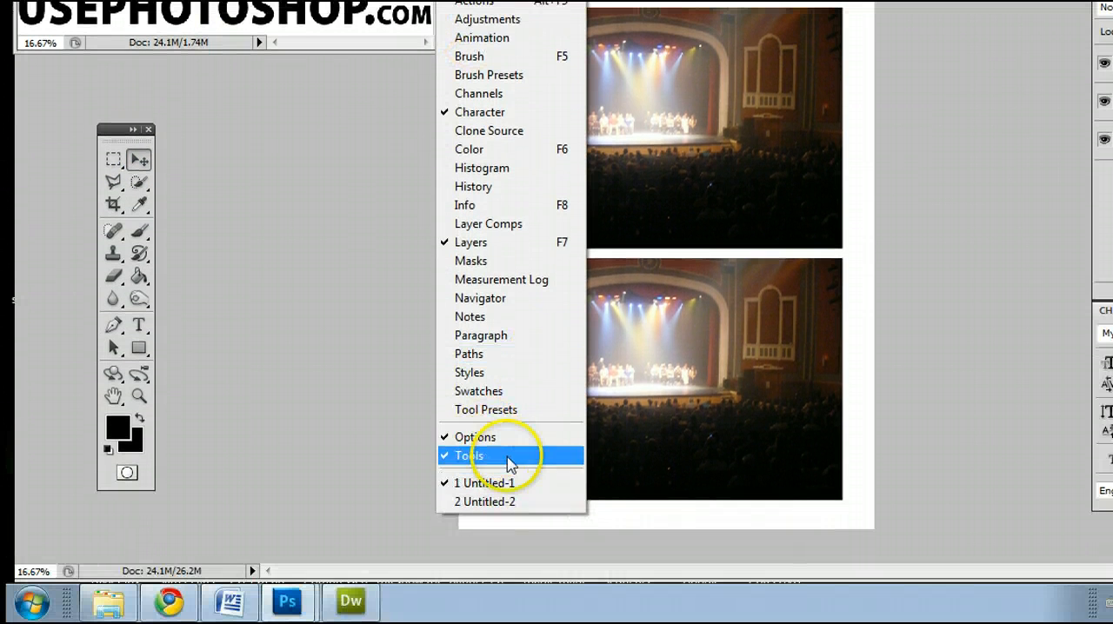
click(470, 456)
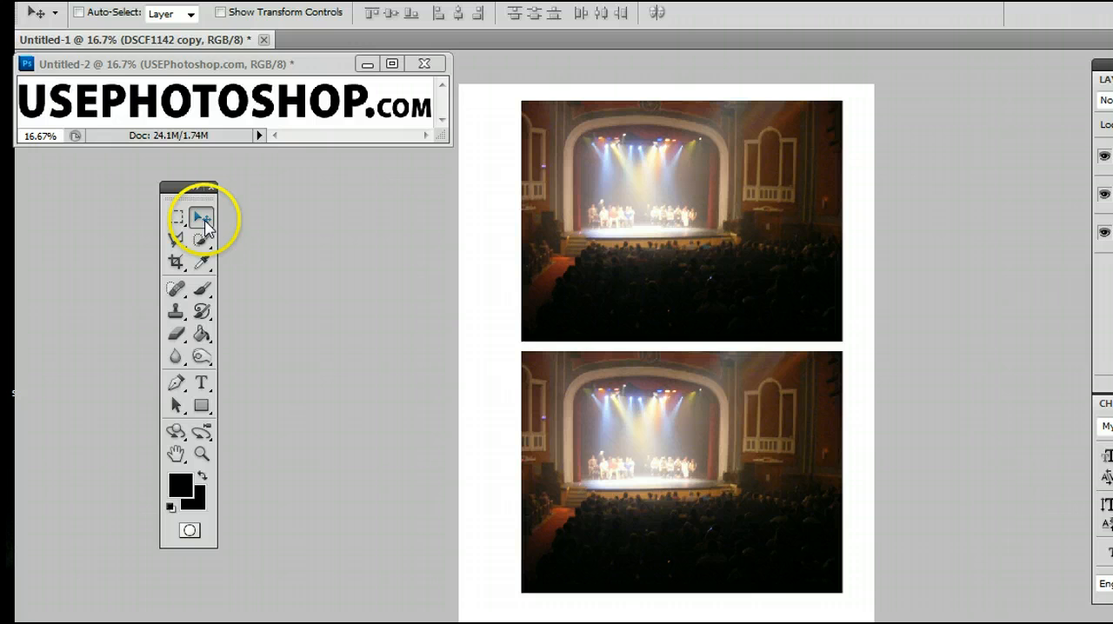
mouse_move(202, 216)
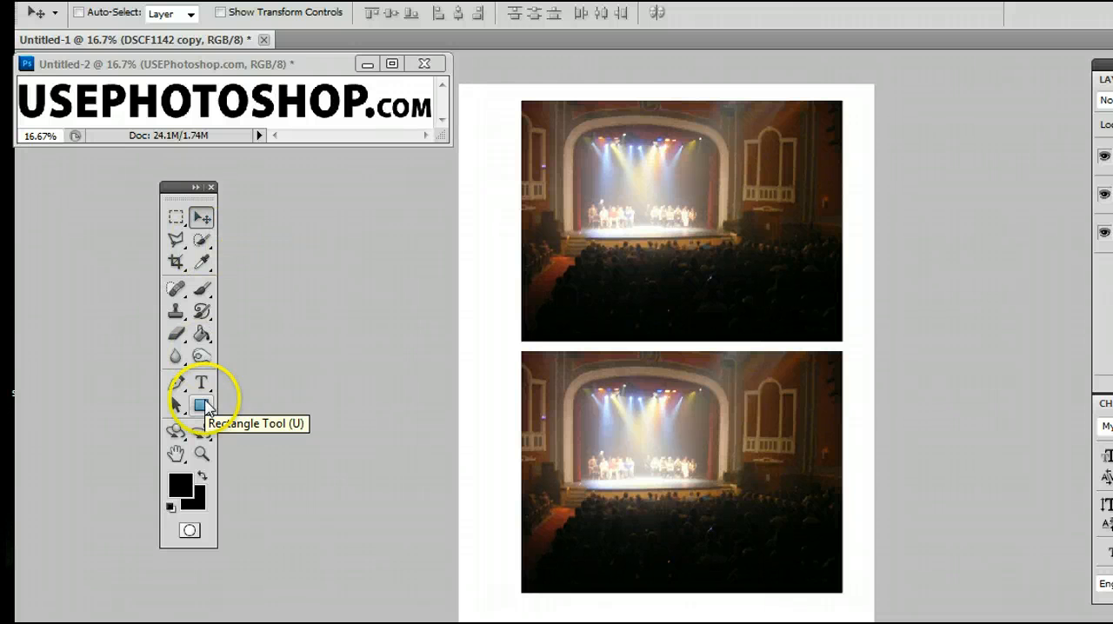
click(202, 403)
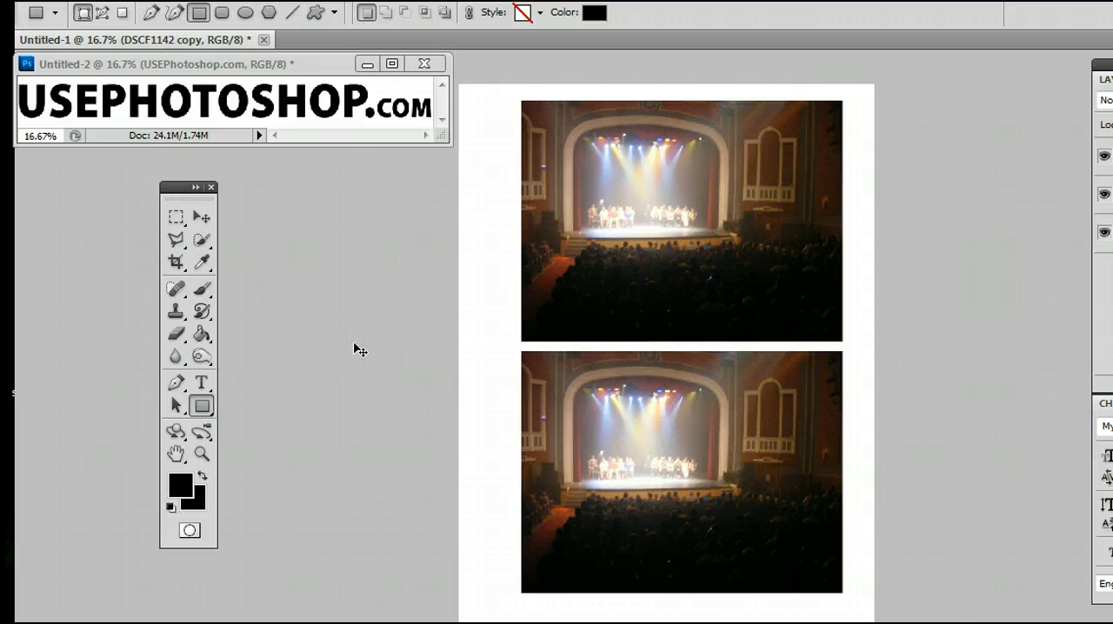
click(200, 216)
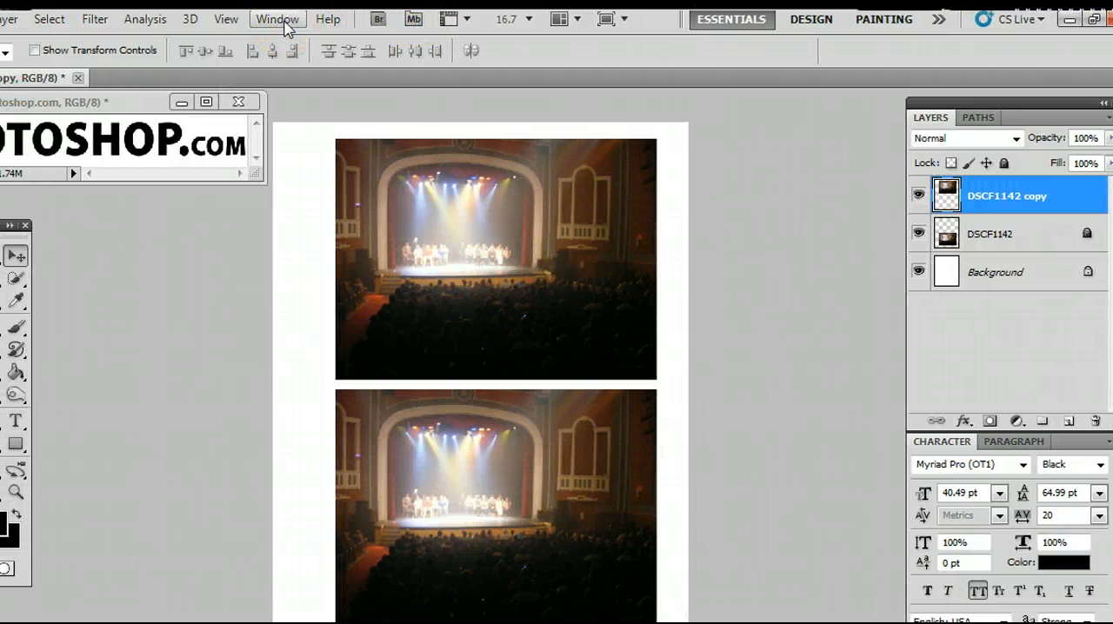
- Show the Layers panel from the Window menu and select the DSCF1142 layer
click(277, 18)
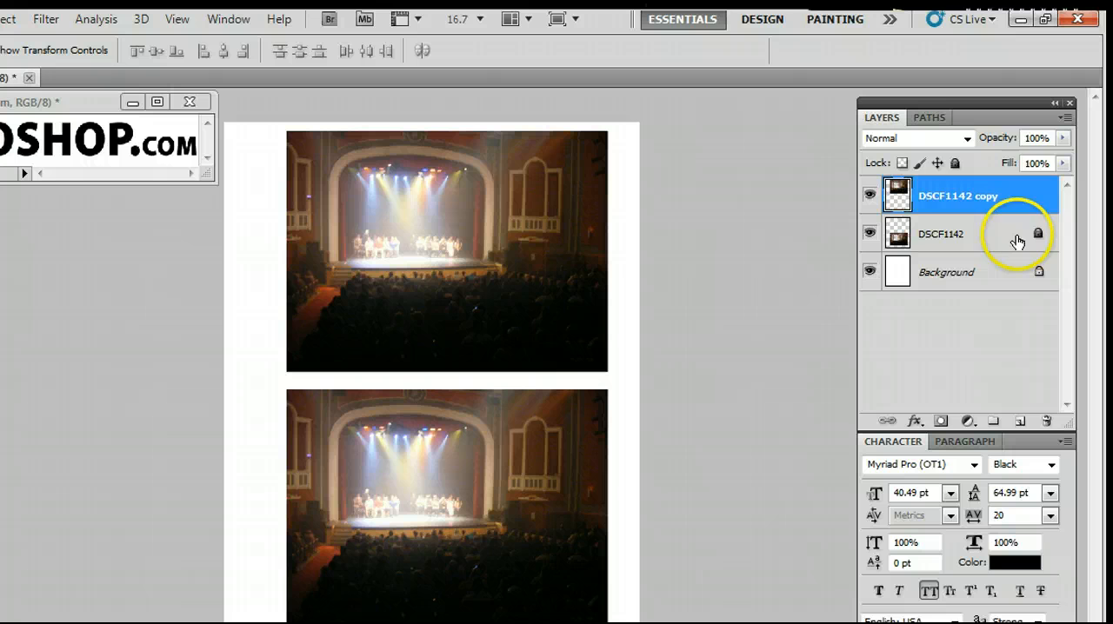
click(942, 234)
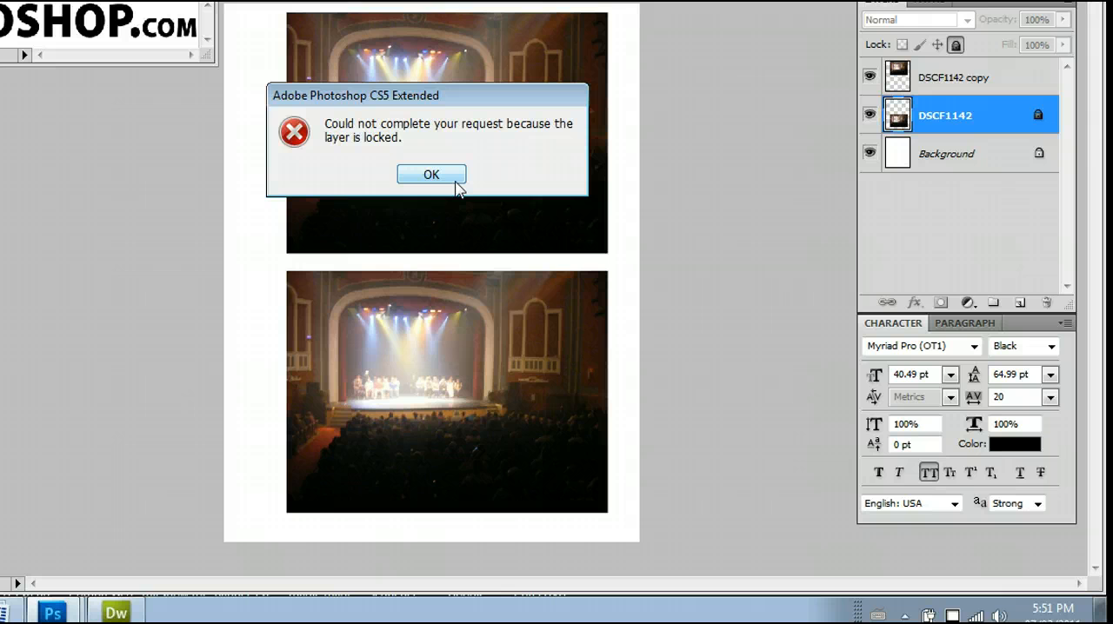
- Dismiss the 'layer is locked' alert and toggle off the lock on the DSCF1142 layer
click(431, 174)
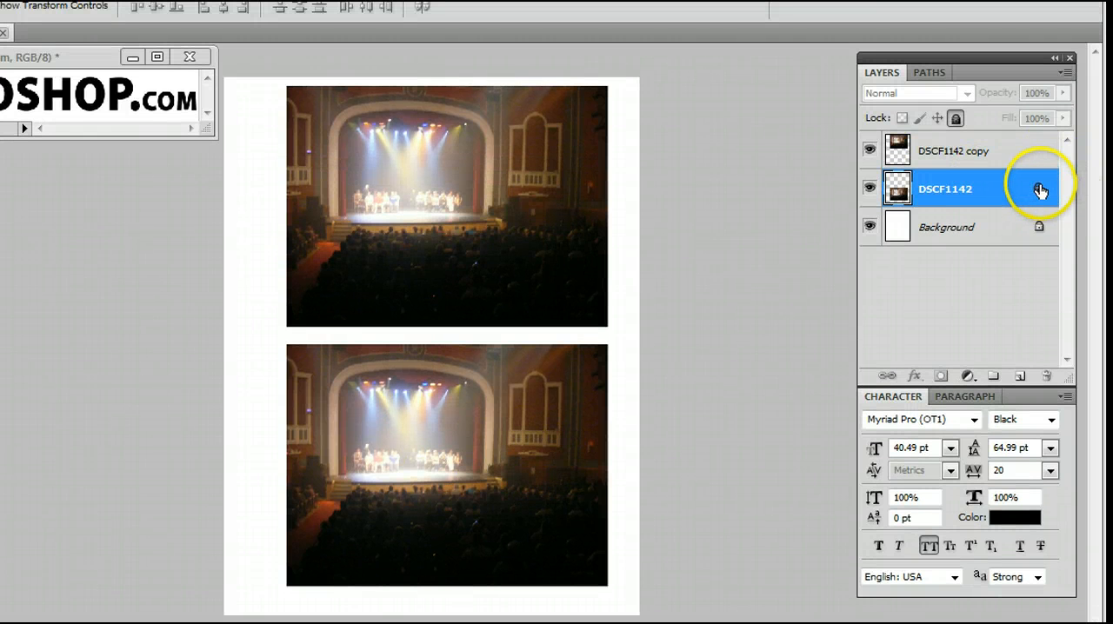
click(868, 188)
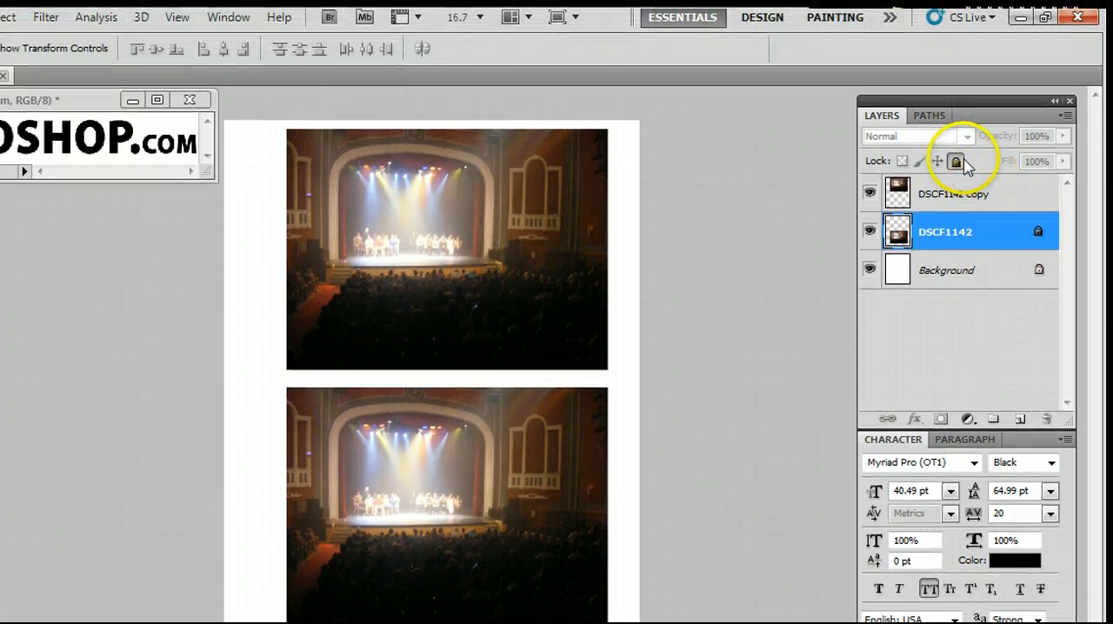
scroll(down, 3)
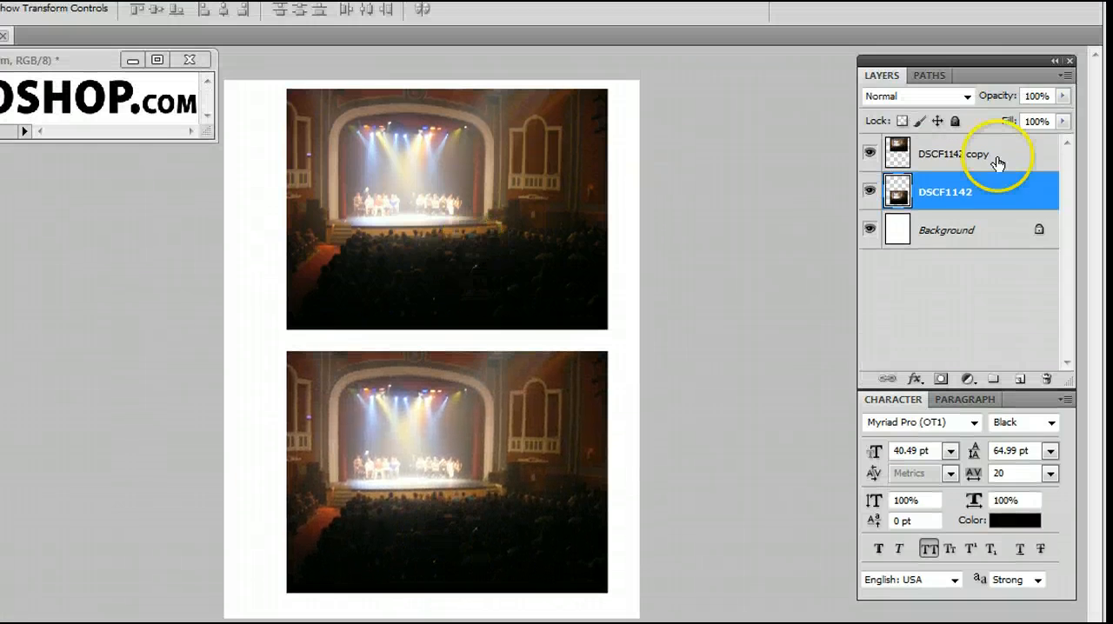
- Select the DSCF1142 copy layer and enable Auto-Select in the Move Tool options
click(957, 153)
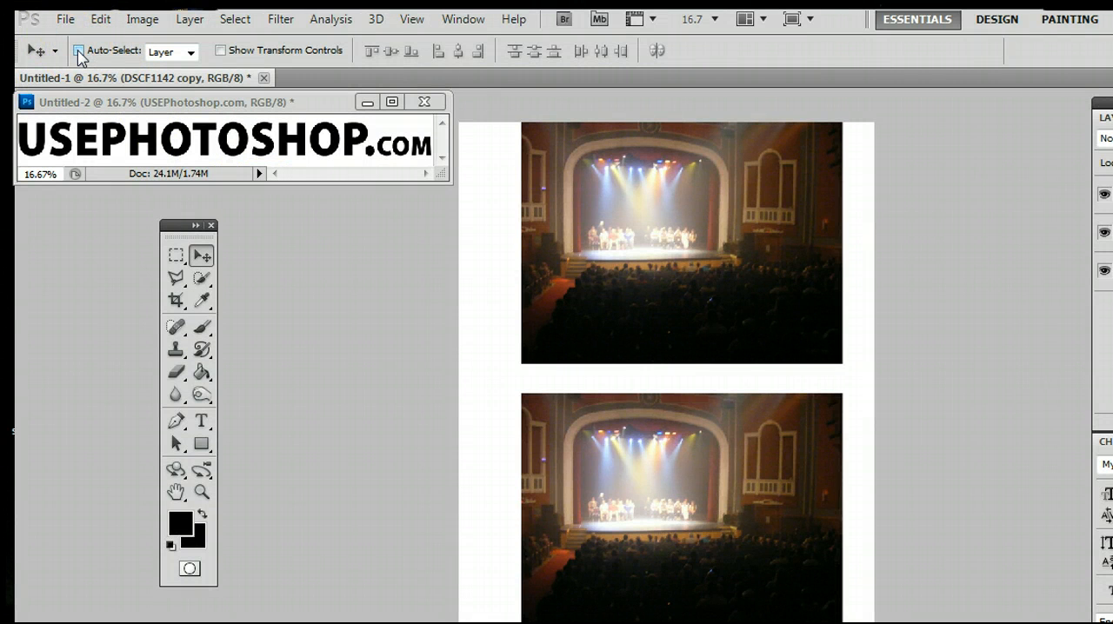
click(78, 48)
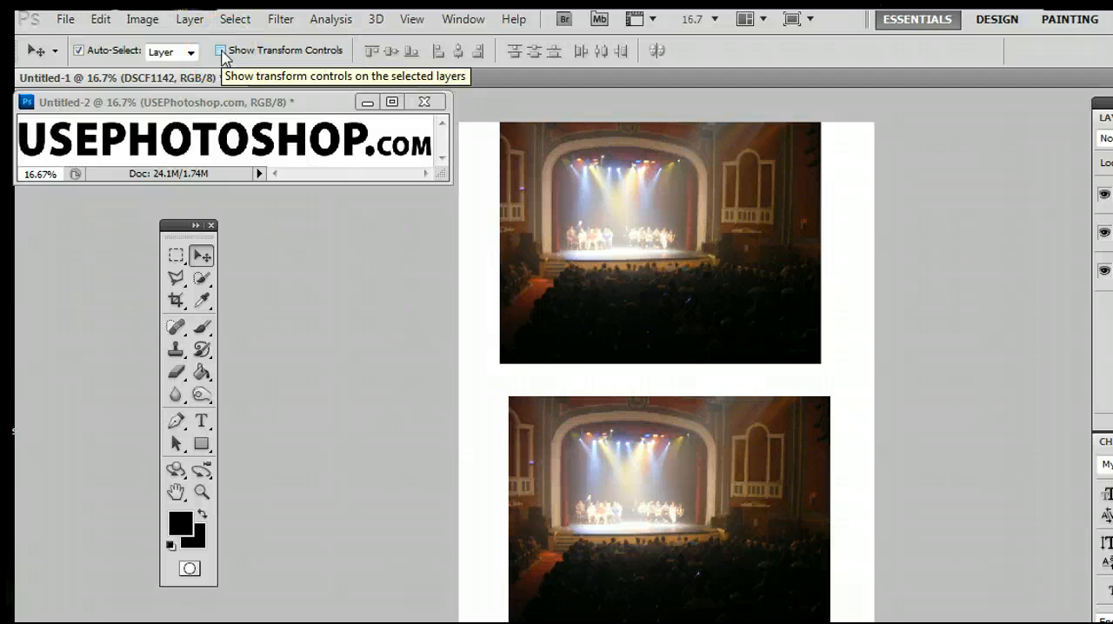
- Enable Show Transform Controls and trial-rotate the lower stage photo by its corner handles
click(221, 49)
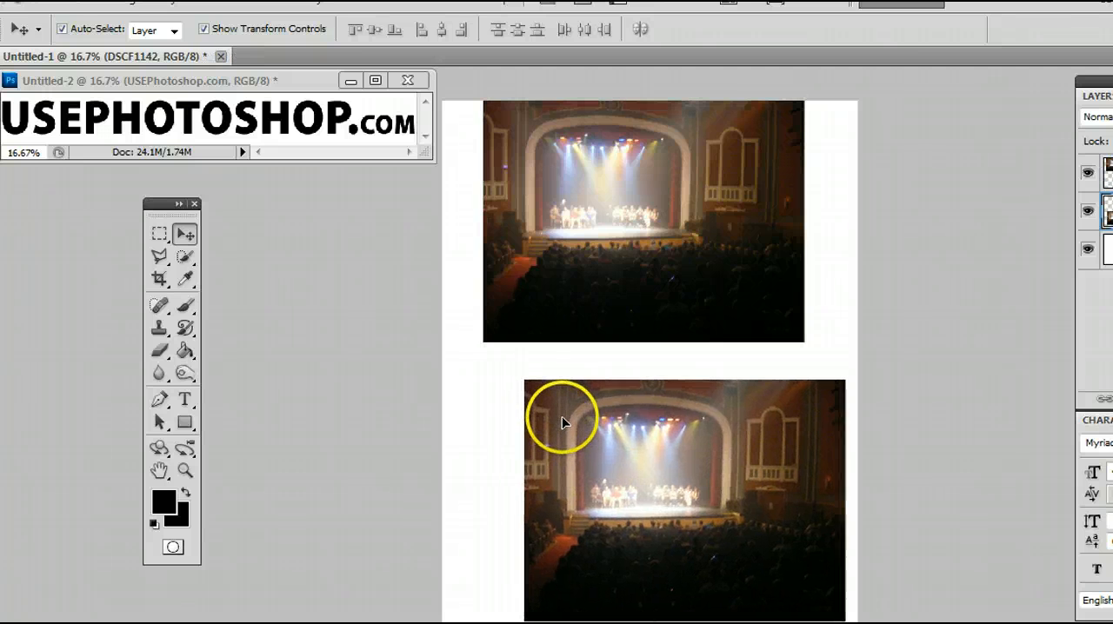
click(563, 424)
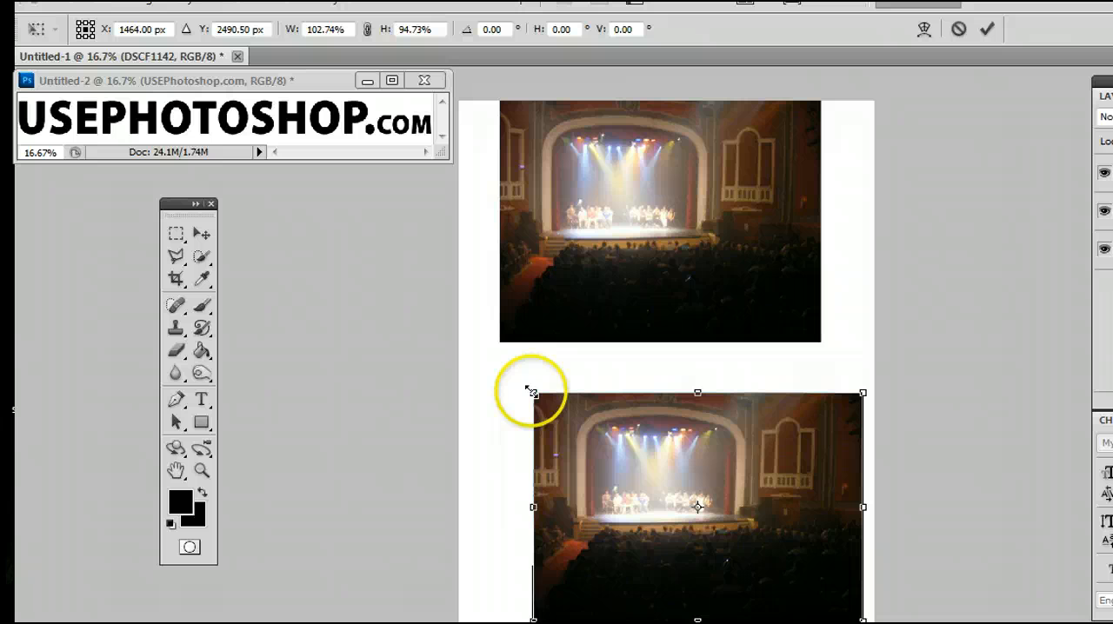
drag(531, 391, 518, 379)
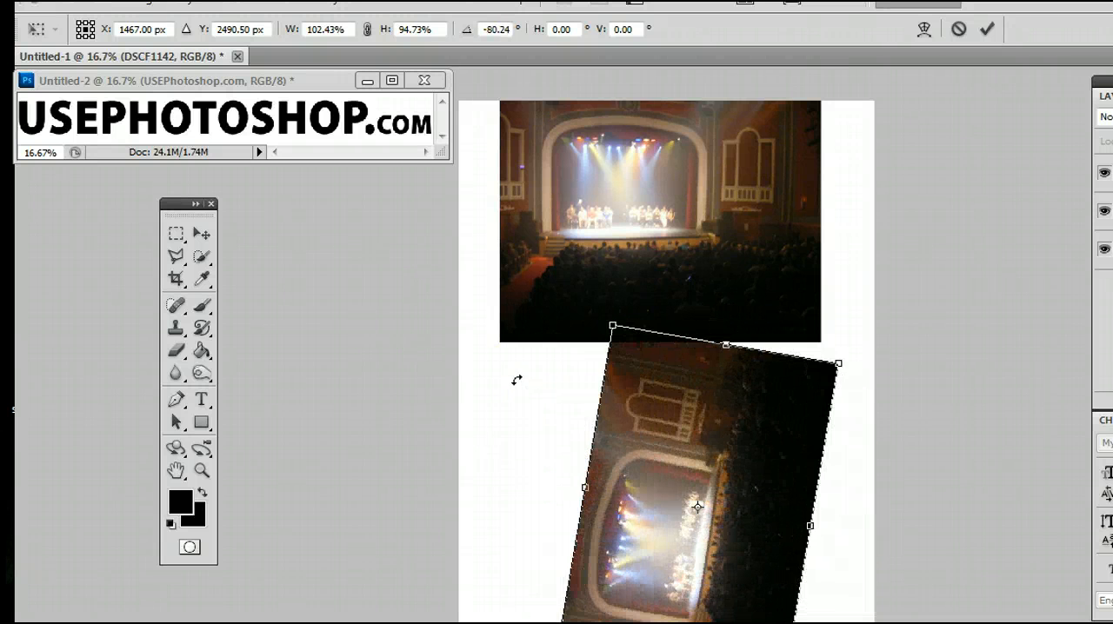
drag(696, 508, 700, 409)
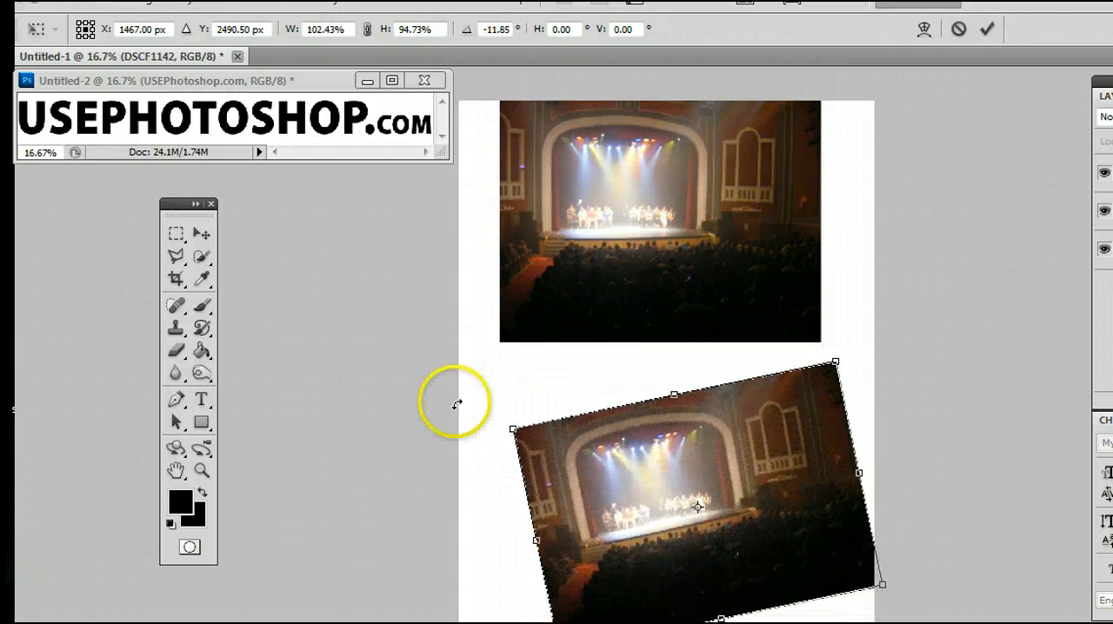
- Leave the transformation and choose Don't Apply to discard the trial rotation and resize
click(202, 234)
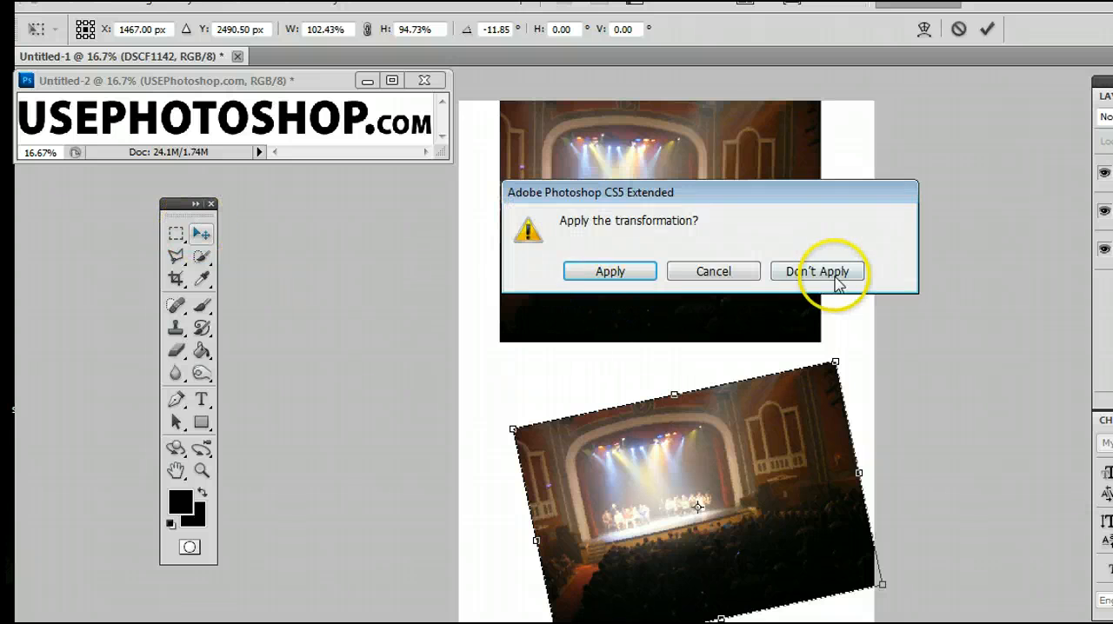
click(817, 271)
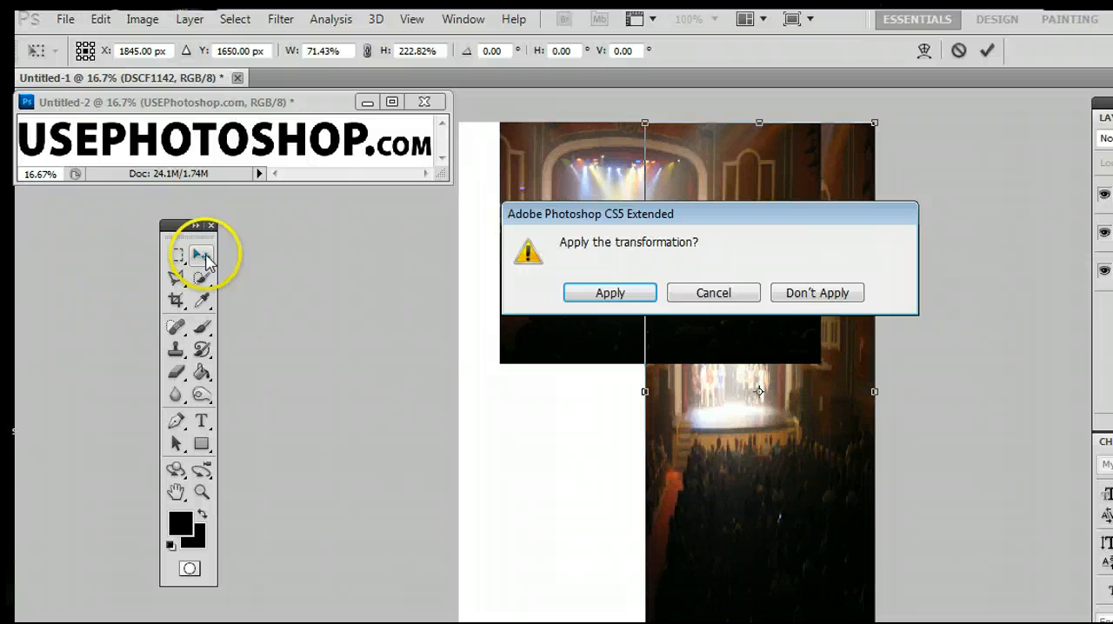
click(609, 293)
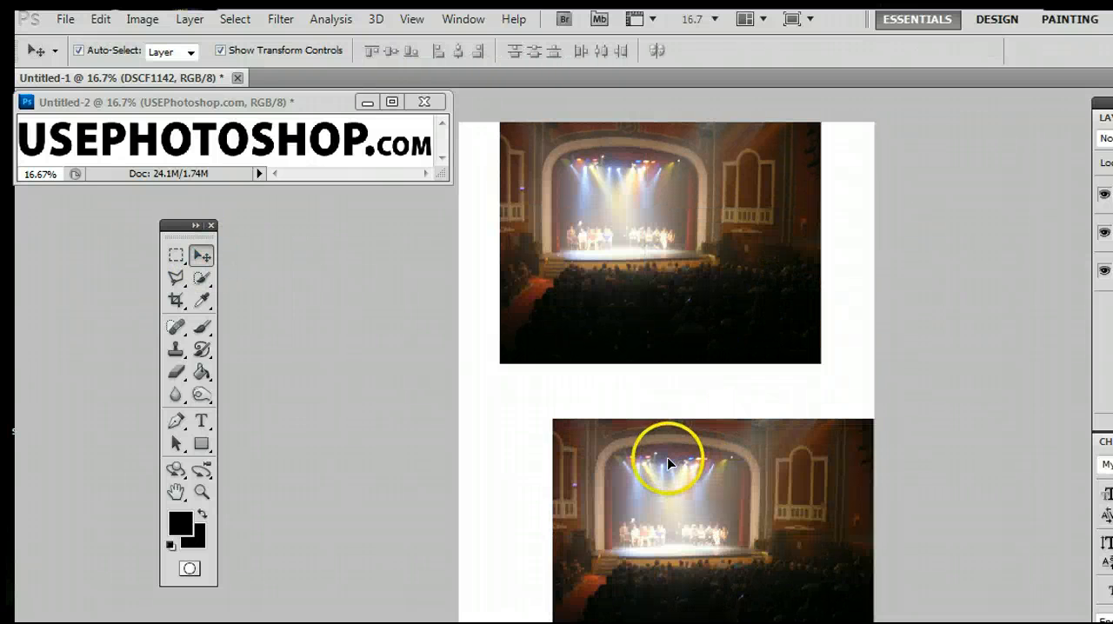